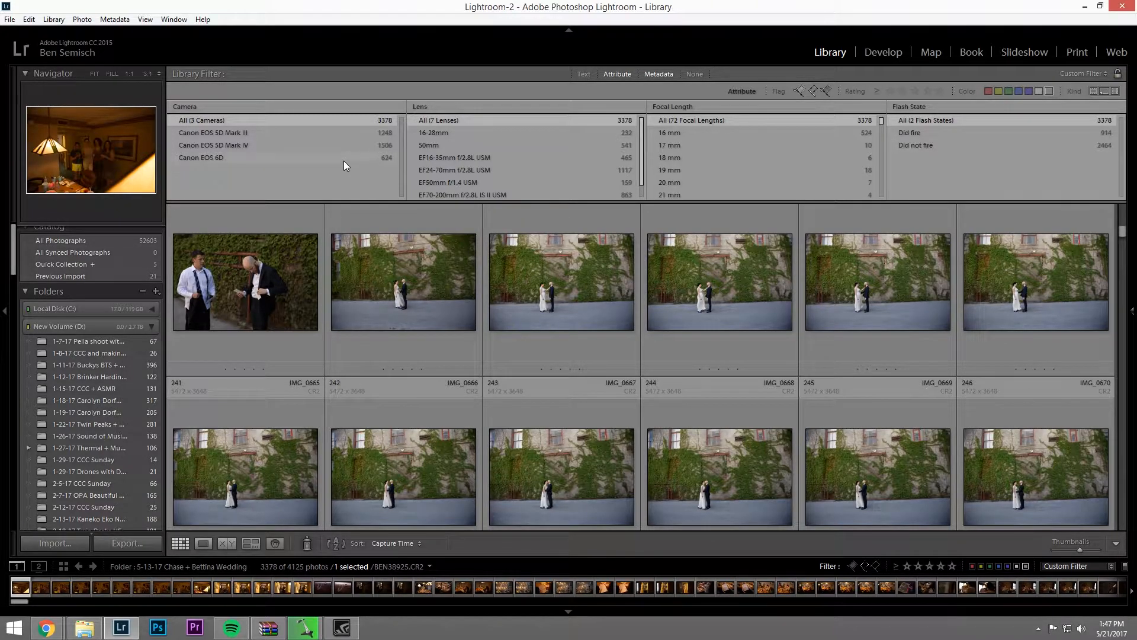
pyautogui.moveTo(312, 129)
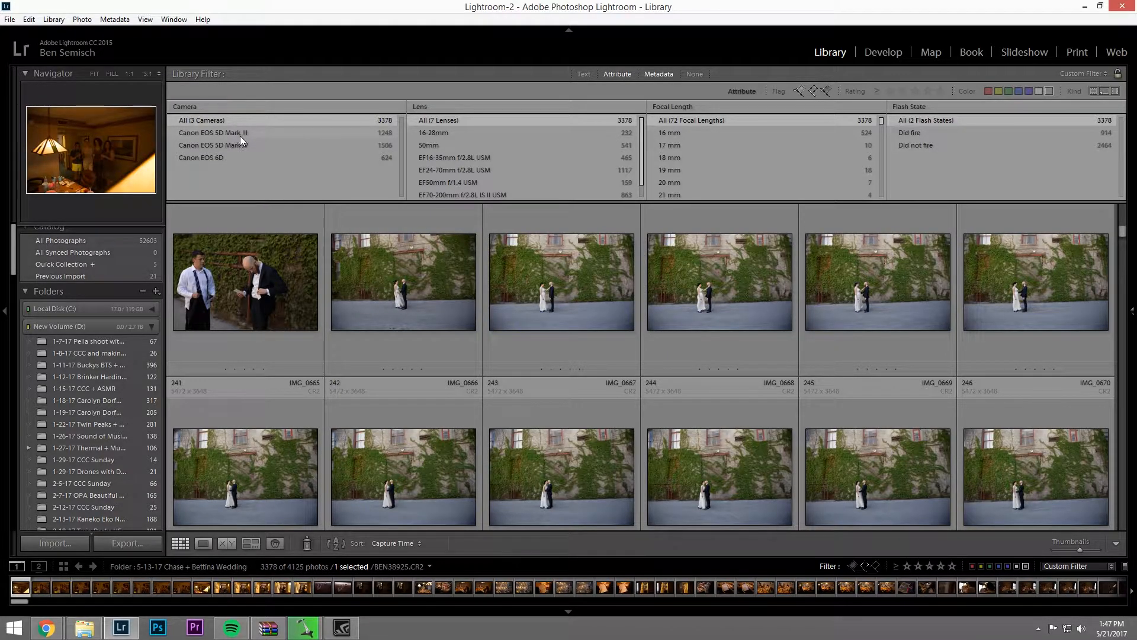
pyautogui.moveTo(205, 164)
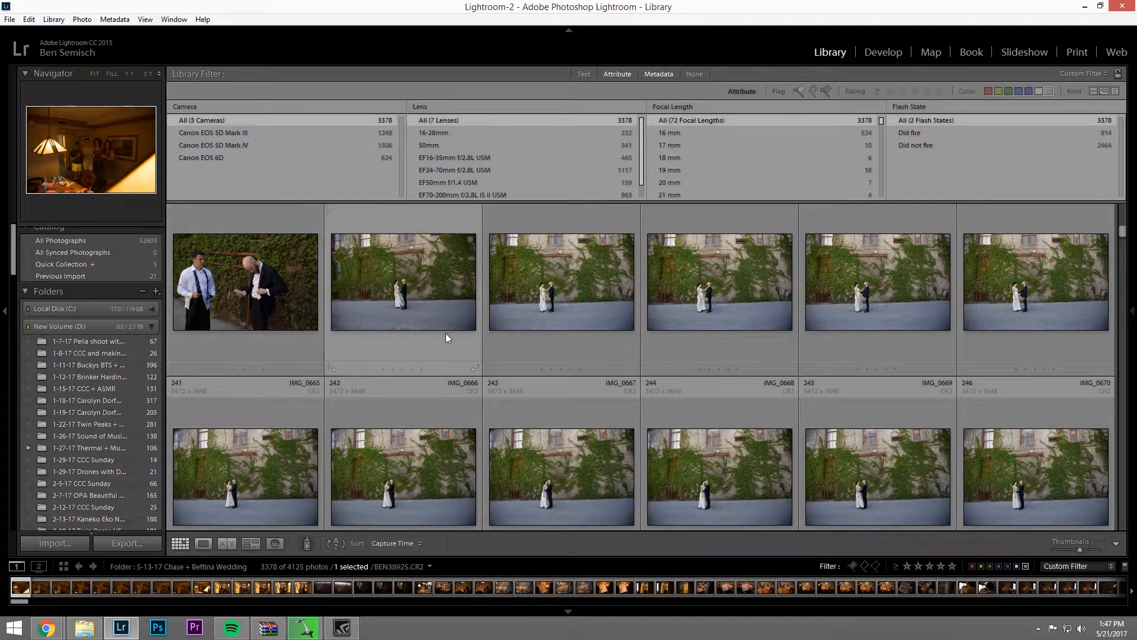
pyautogui.moveTo(595, 285)
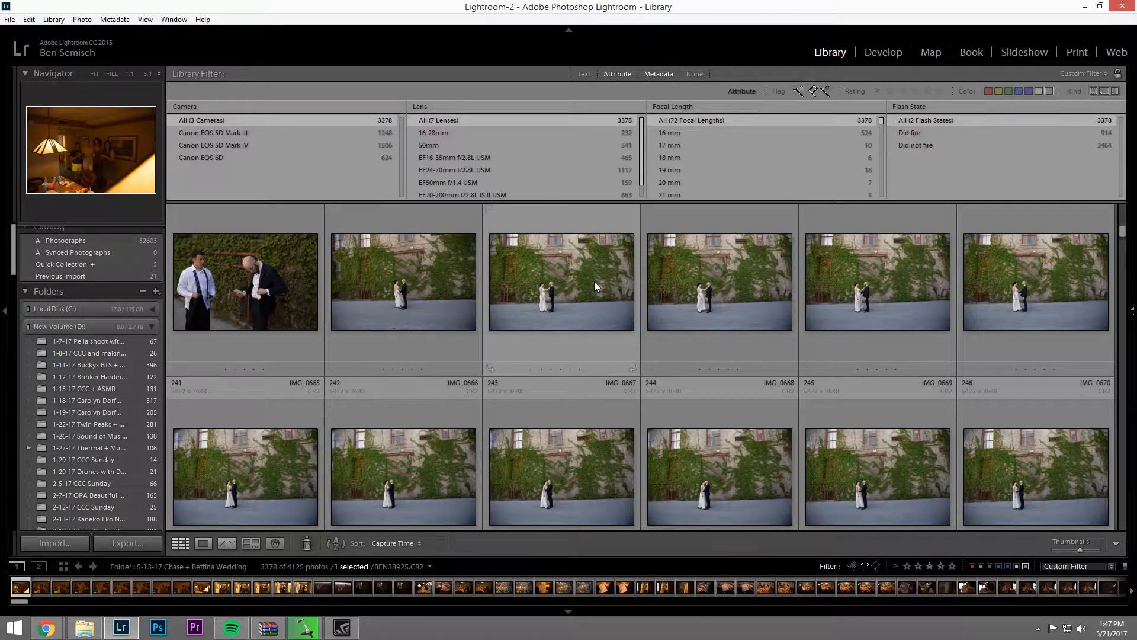
pyautogui.moveTo(573, 289)
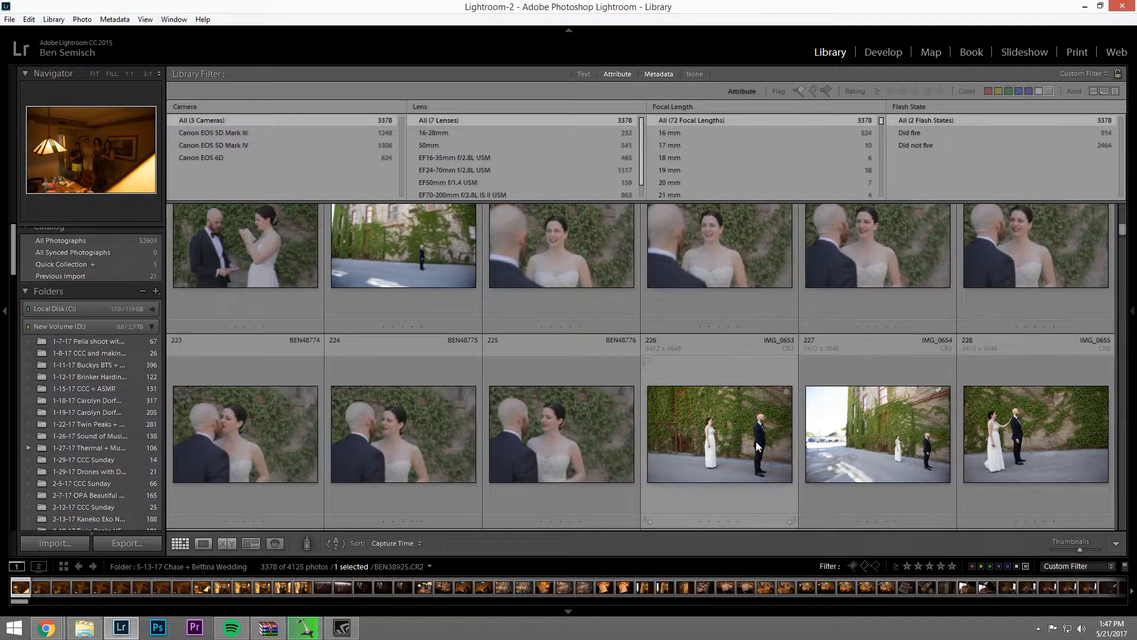
pyautogui.moveTo(1048, 441)
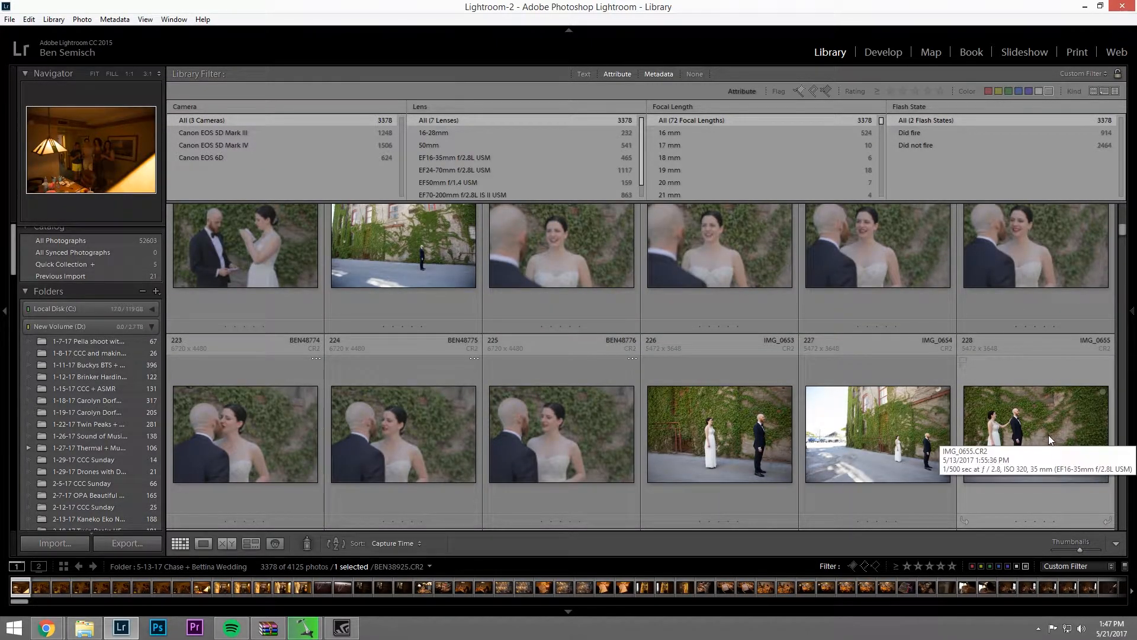
# View IMG_0655.CR2 enlarged to read its 1:55:36 PM capture time, then back to the grid.
pyautogui.click(1035, 434)
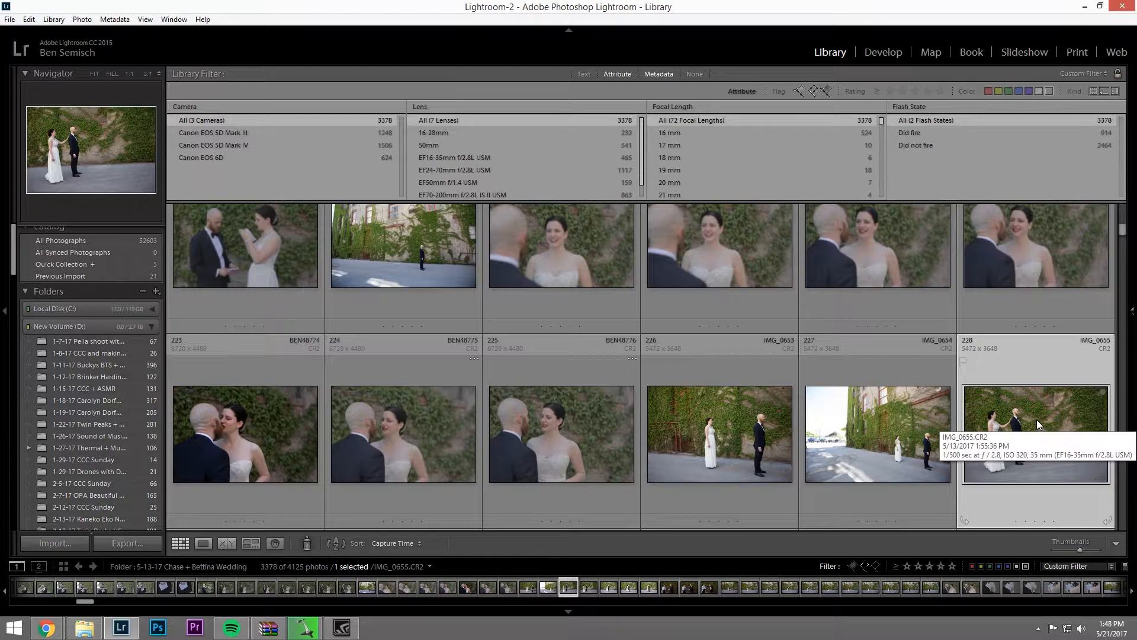
pyautogui.moveTo(1026, 395)
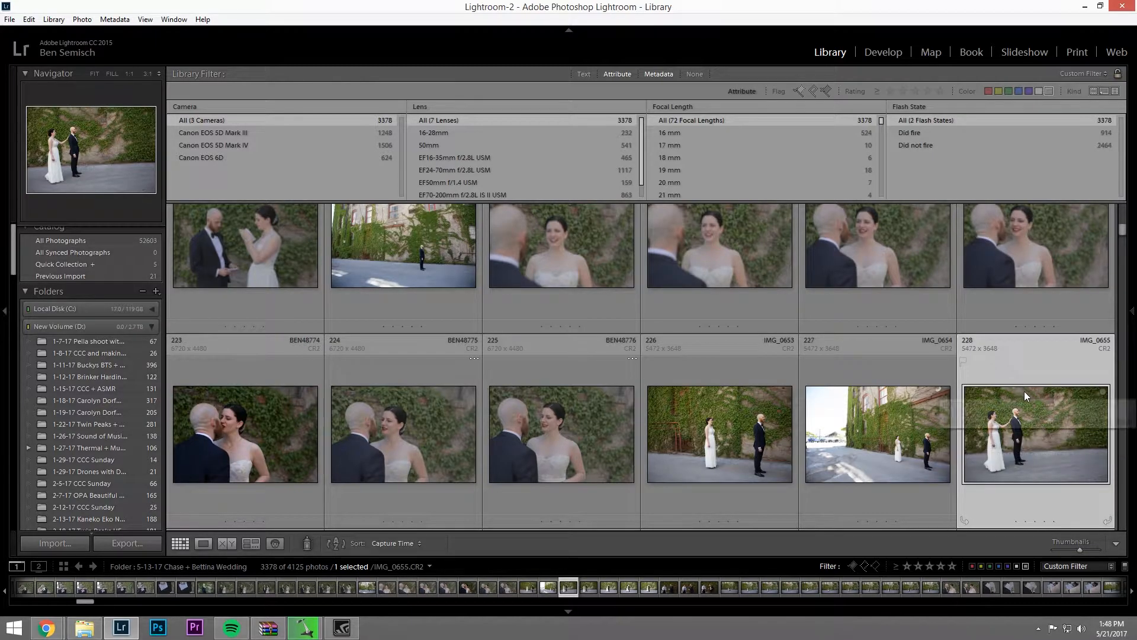
pyautogui.doubleClick(1034, 433)
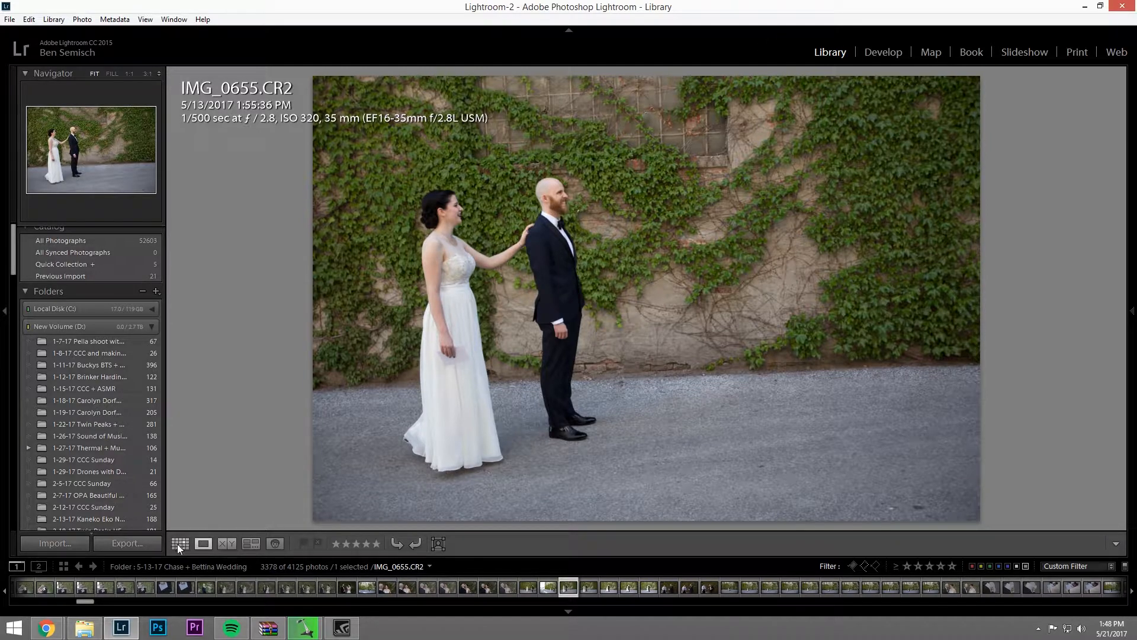
pyautogui.click(180, 543)
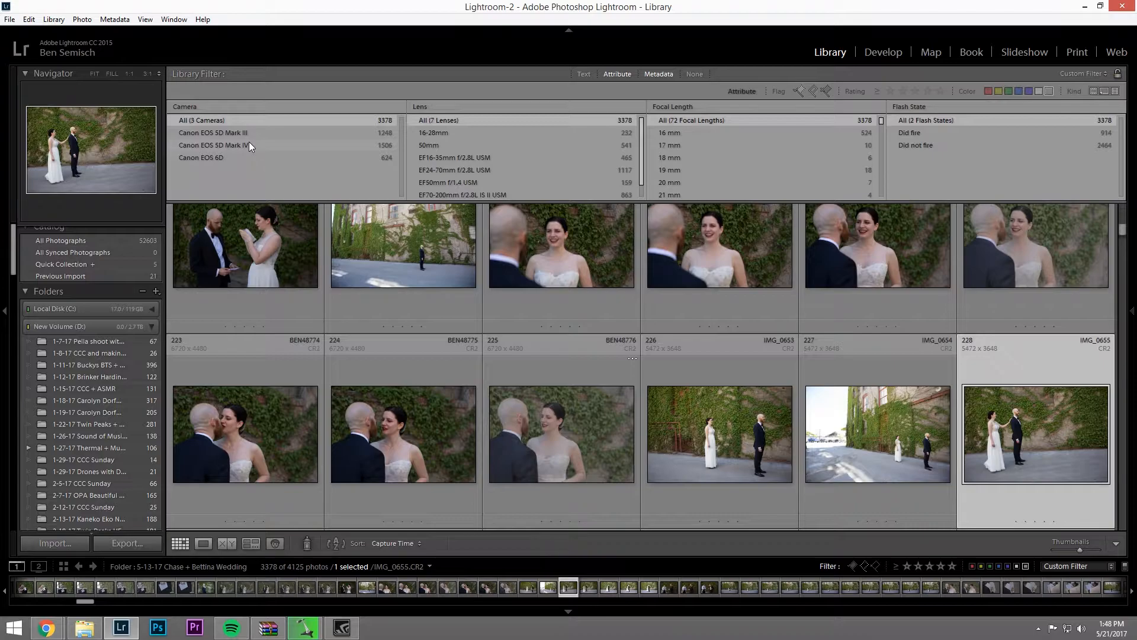
# Filter the grid to the 1506 Canon EOS 5D Mark IV photos.
pyautogui.click(214, 144)
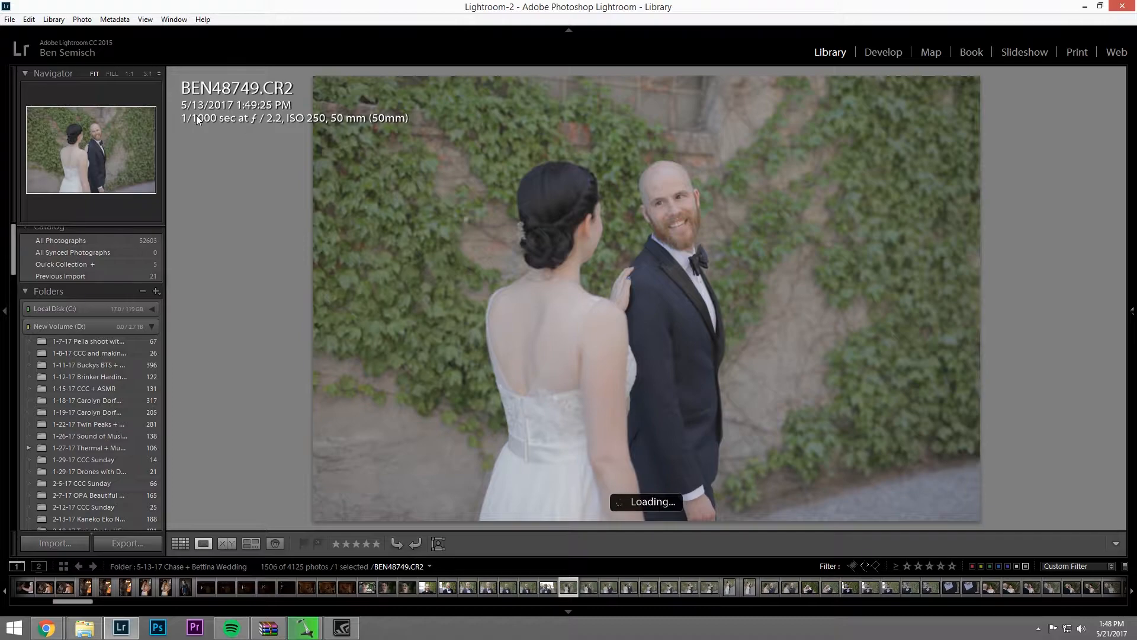
pyautogui.moveTo(246, 121)
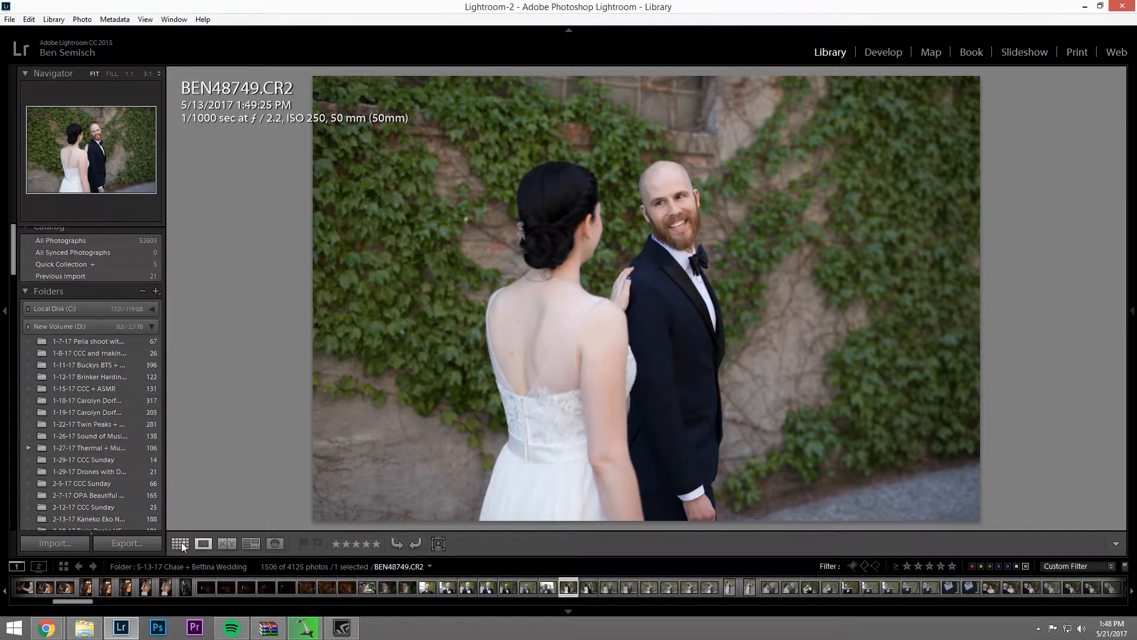
# Filter the grid to only the 624 Canon EOS 6D photos.
pyautogui.click(180, 543)
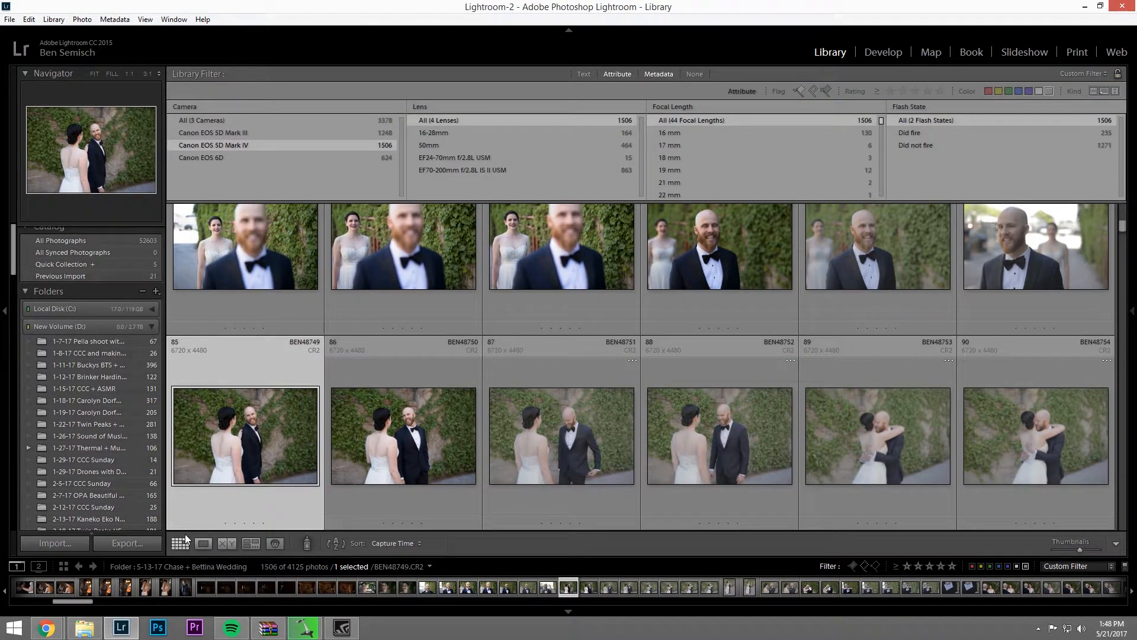
pyautogui.moveTo(184, 457)
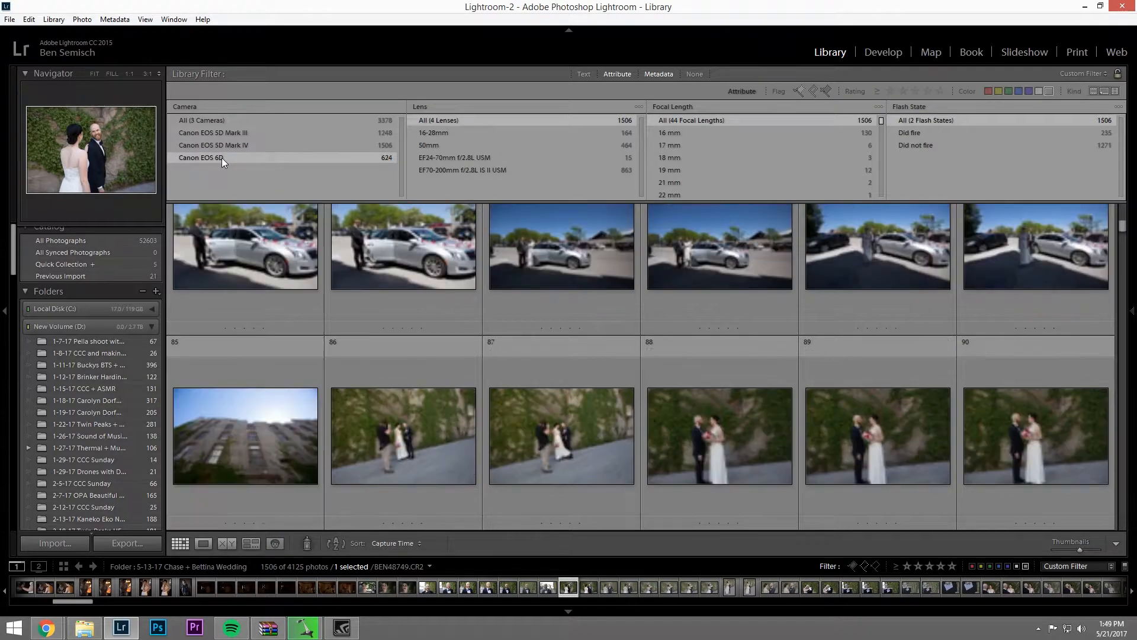
pyautogui.click(202, 157)
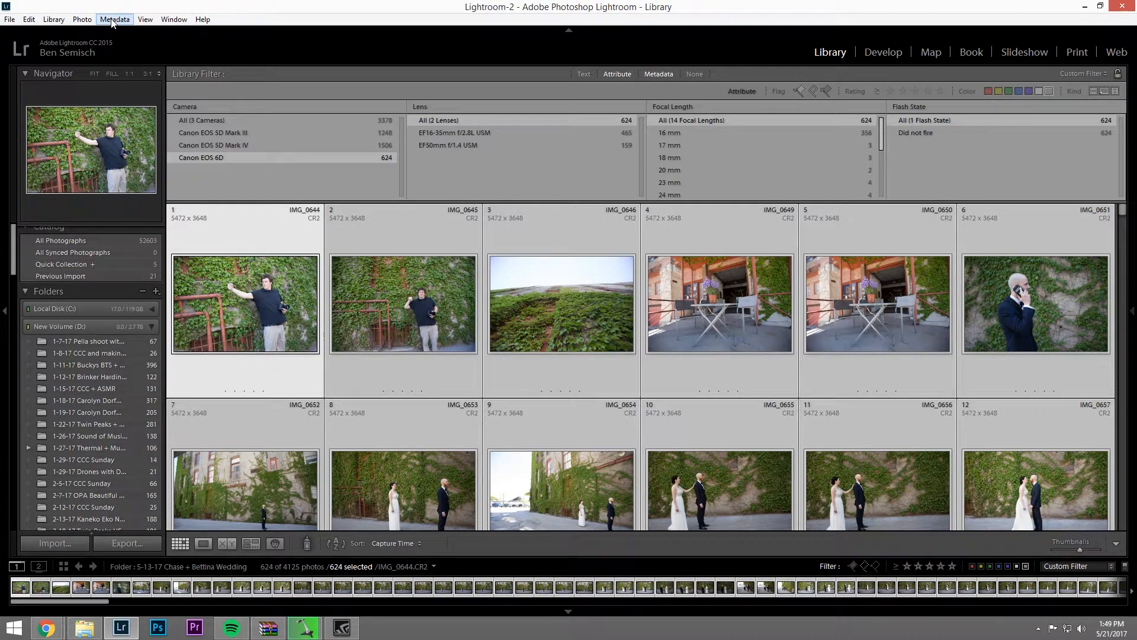
# Shift the capture time of all 624 selected 6D photos six minutes earlier via Edit Capture Time.
pyautogui.click(115, 19)
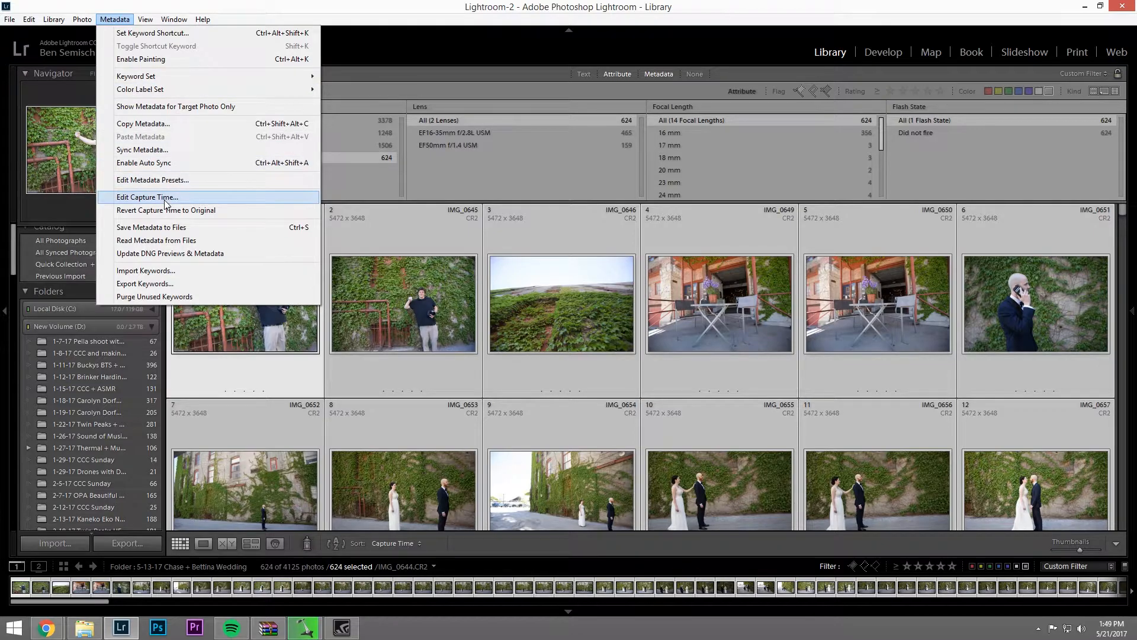
pyautogui.click(147, 196)
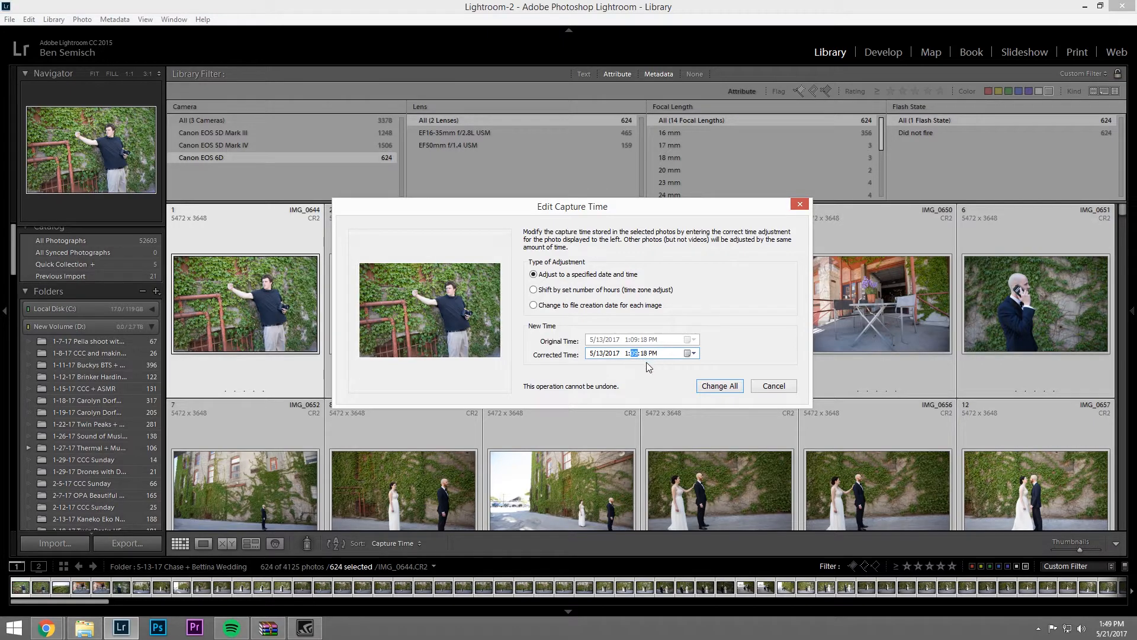
pyautogui.moveTo(650, 367)
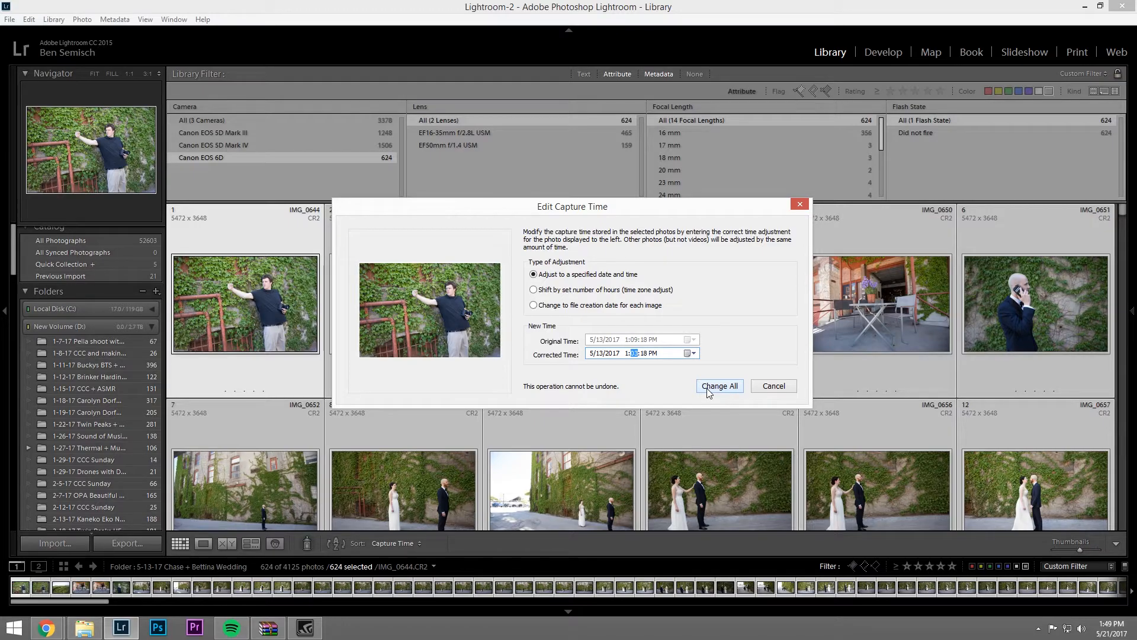
pyautogui.click(719, 385)
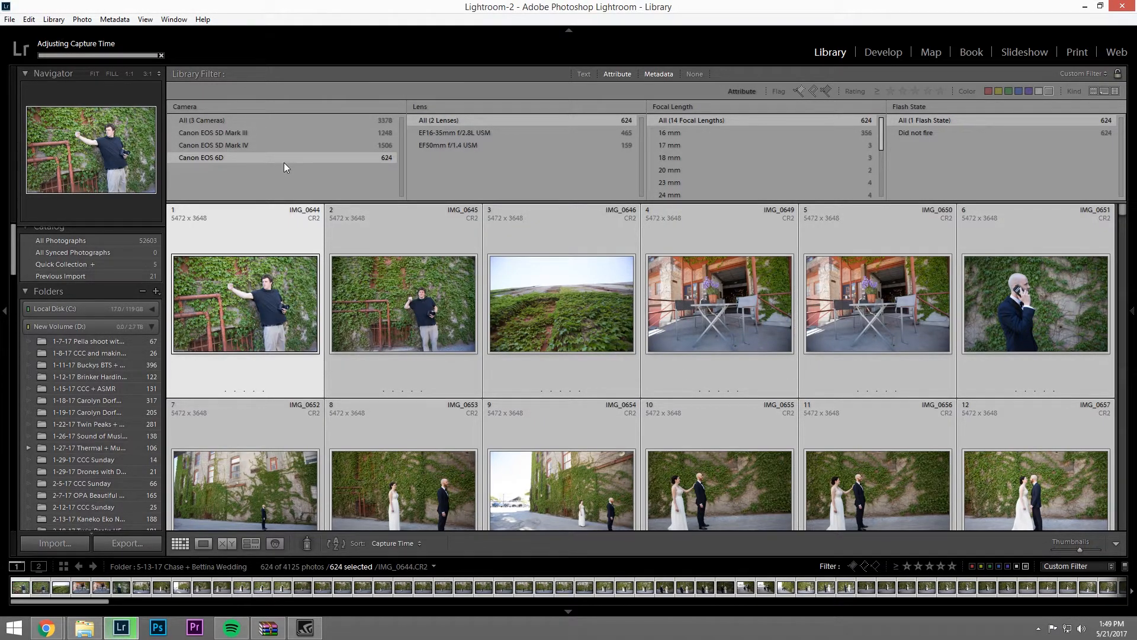
pyautogui.moveTo(346, 240)
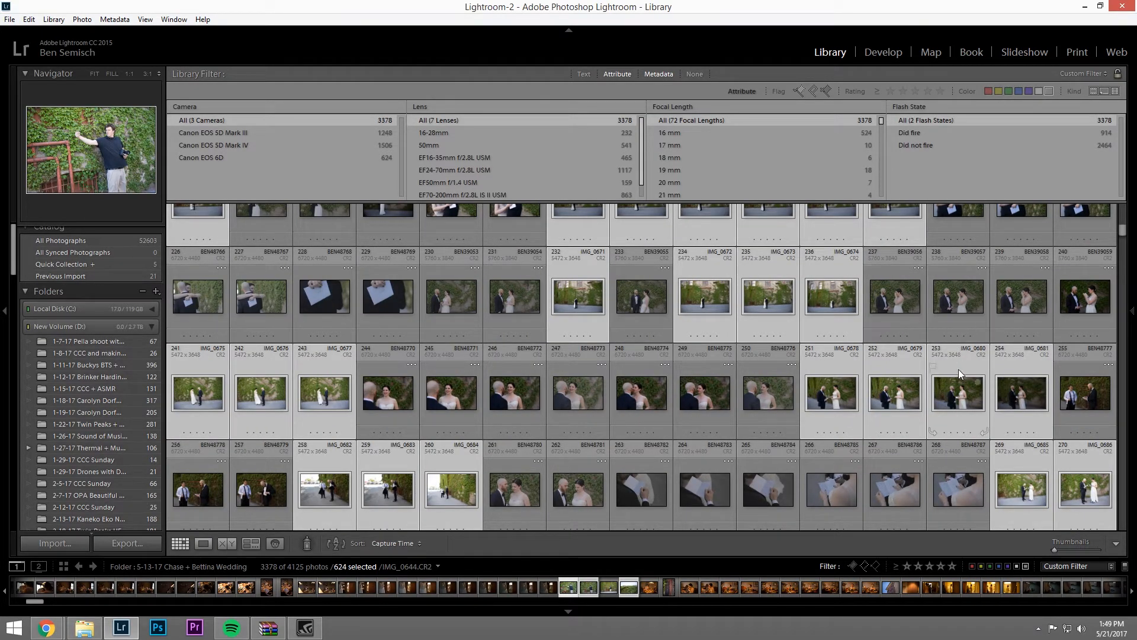
# Scroll through the 3378-photo grid to check the 6D shots interleave by capture time.
pyautogui.scroll(-3)
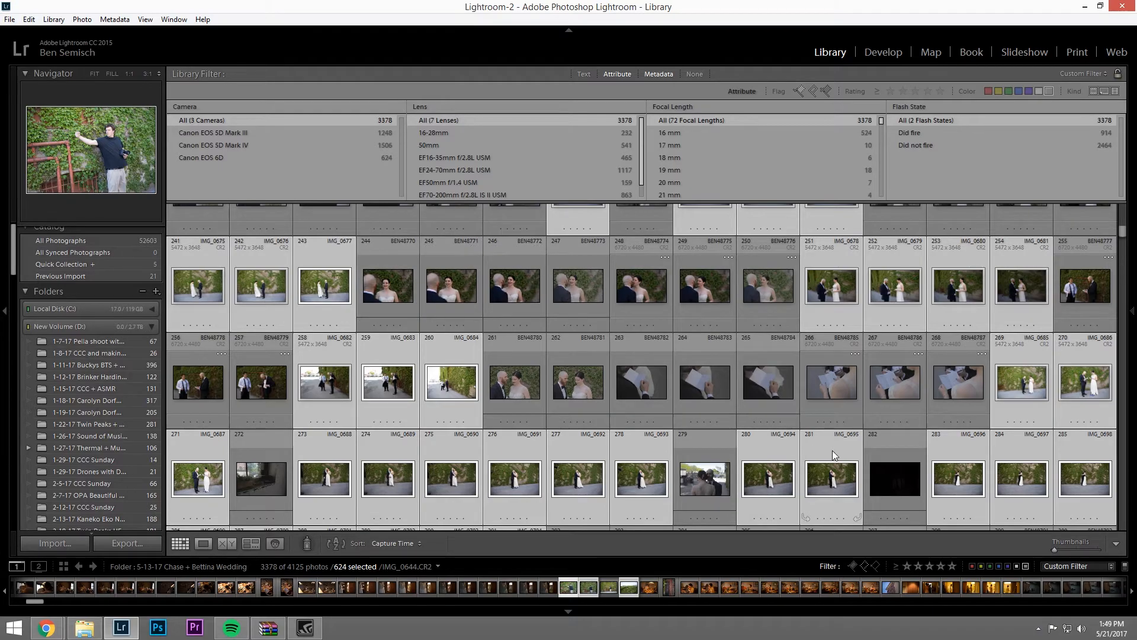
pyautogui.scroll(-3)
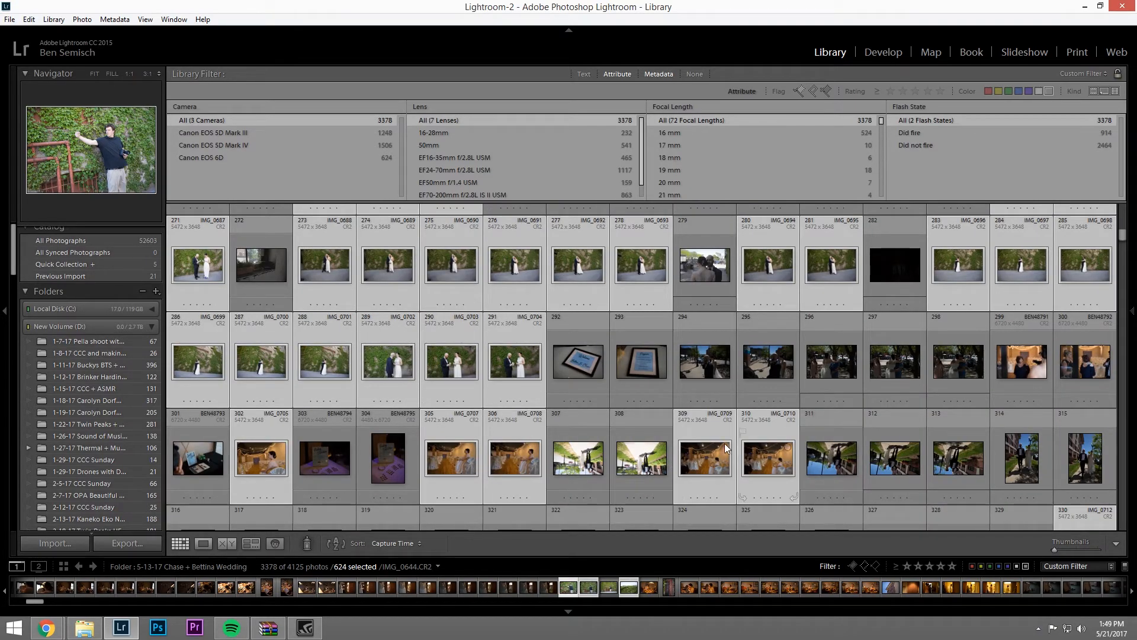
pyautogui.scroll(-3)
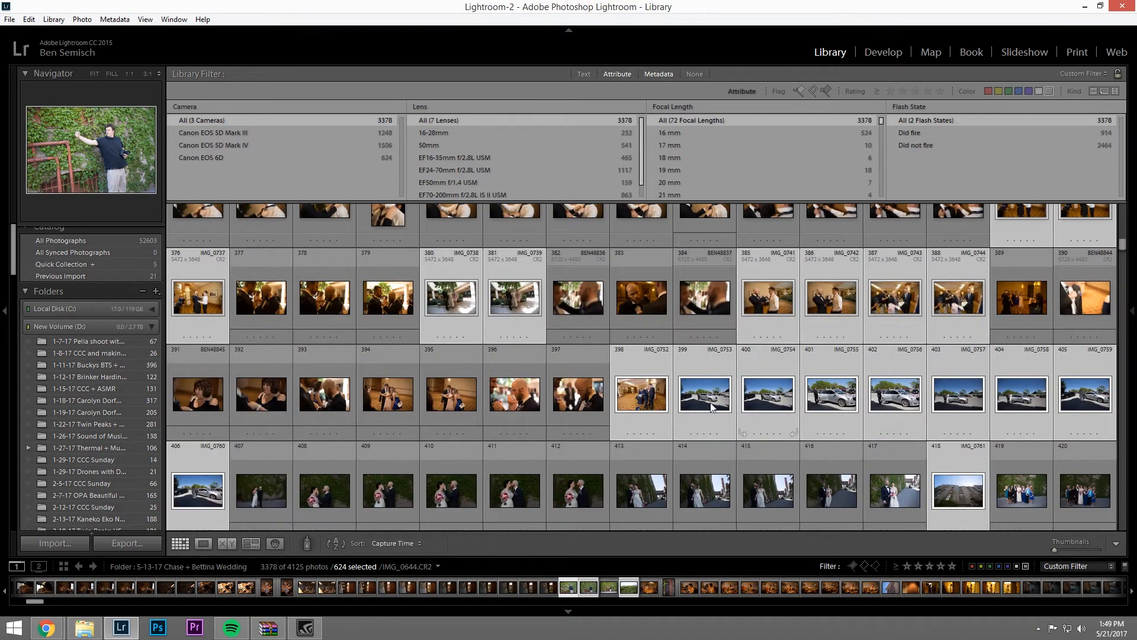
pyautogui.scroll(-3)
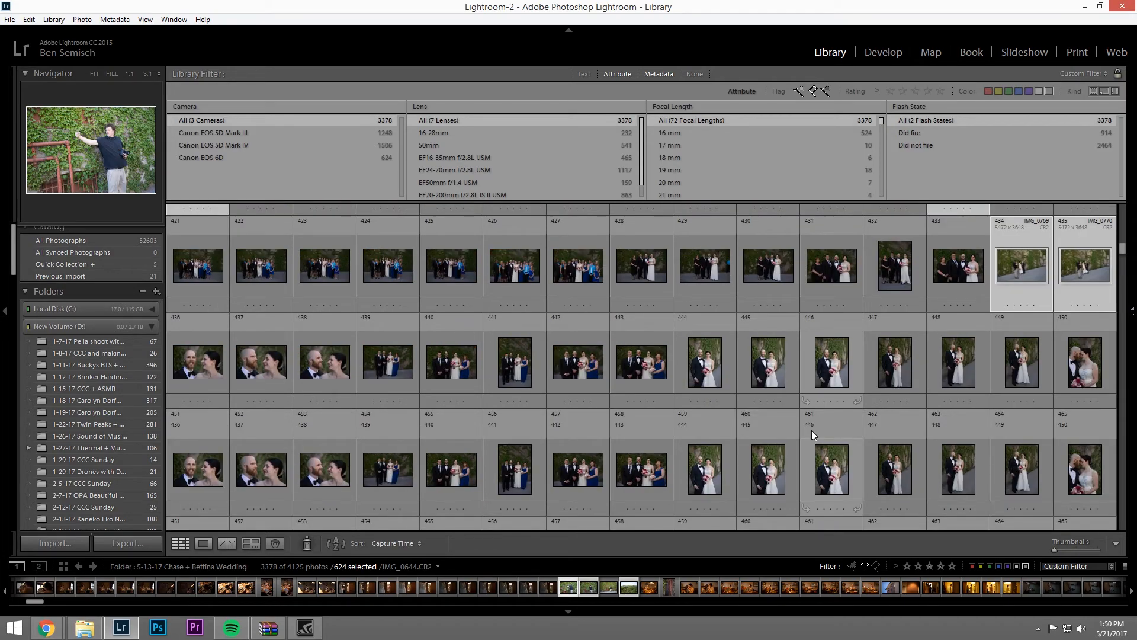
pyautogui.scroll(-3)
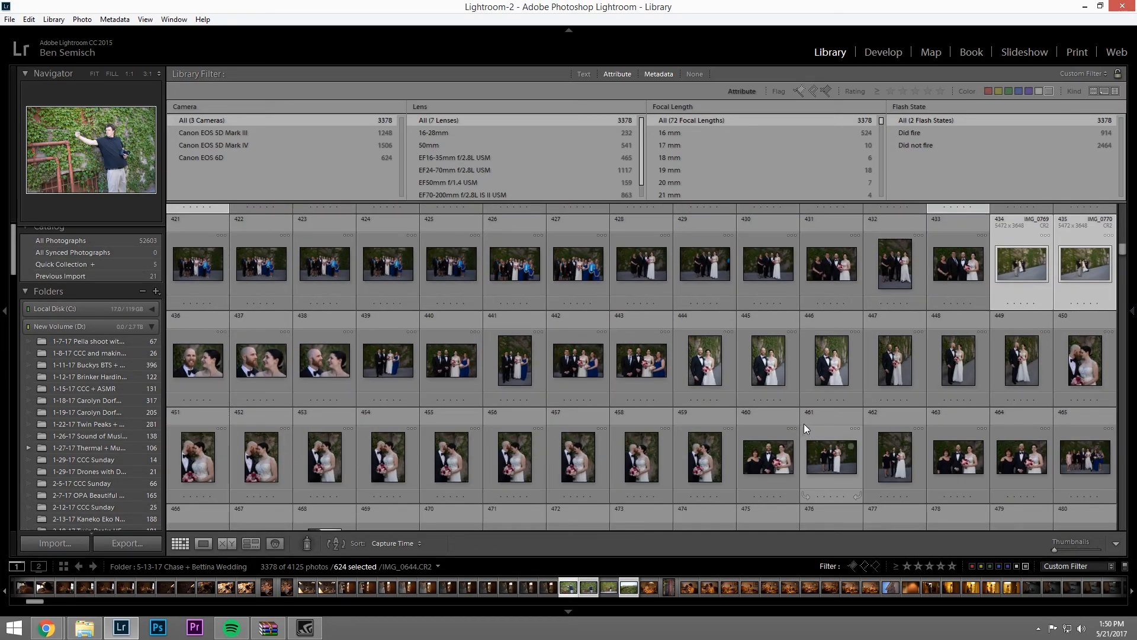